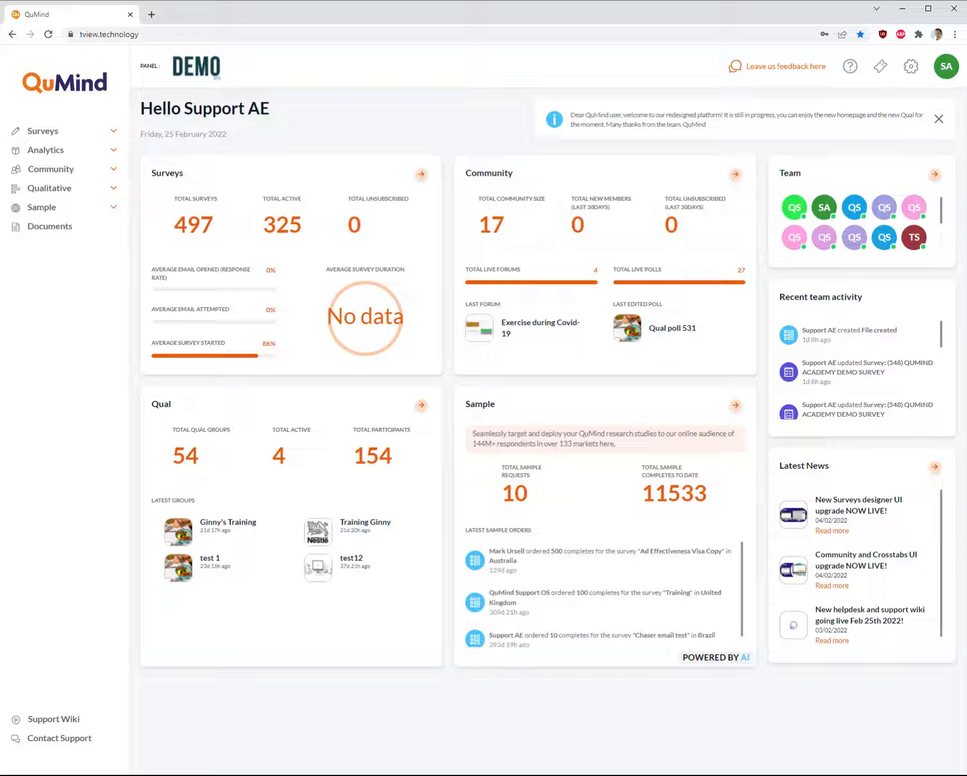
mouse_move(675, 301)
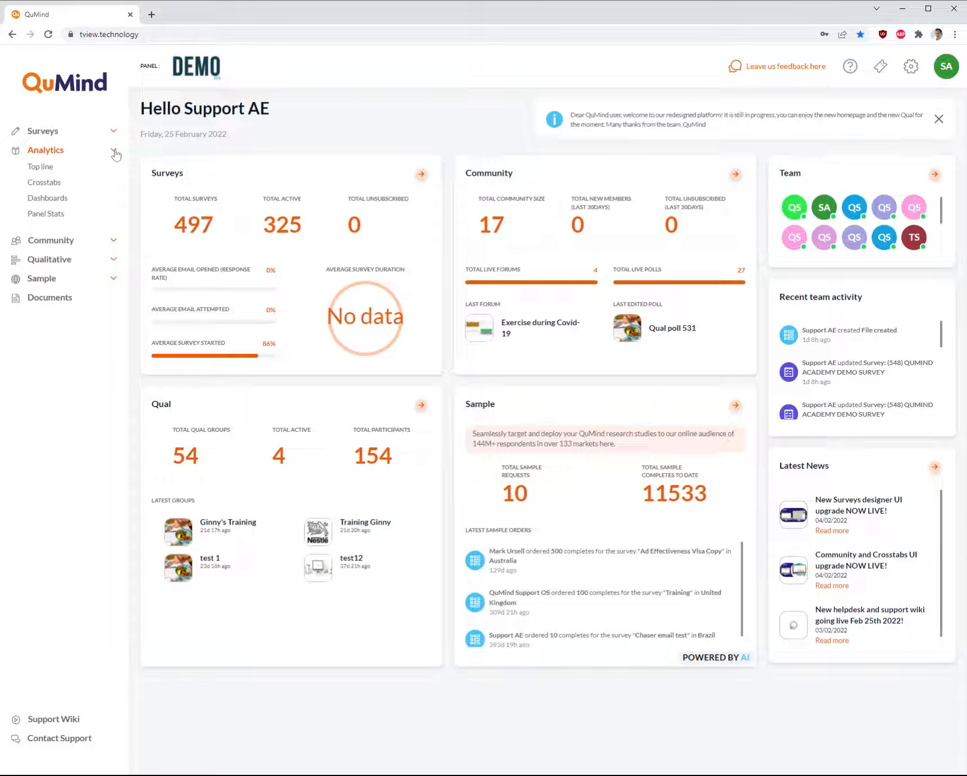
Go to the Top line Reports page and focus its survey search box.
click(39, 167)
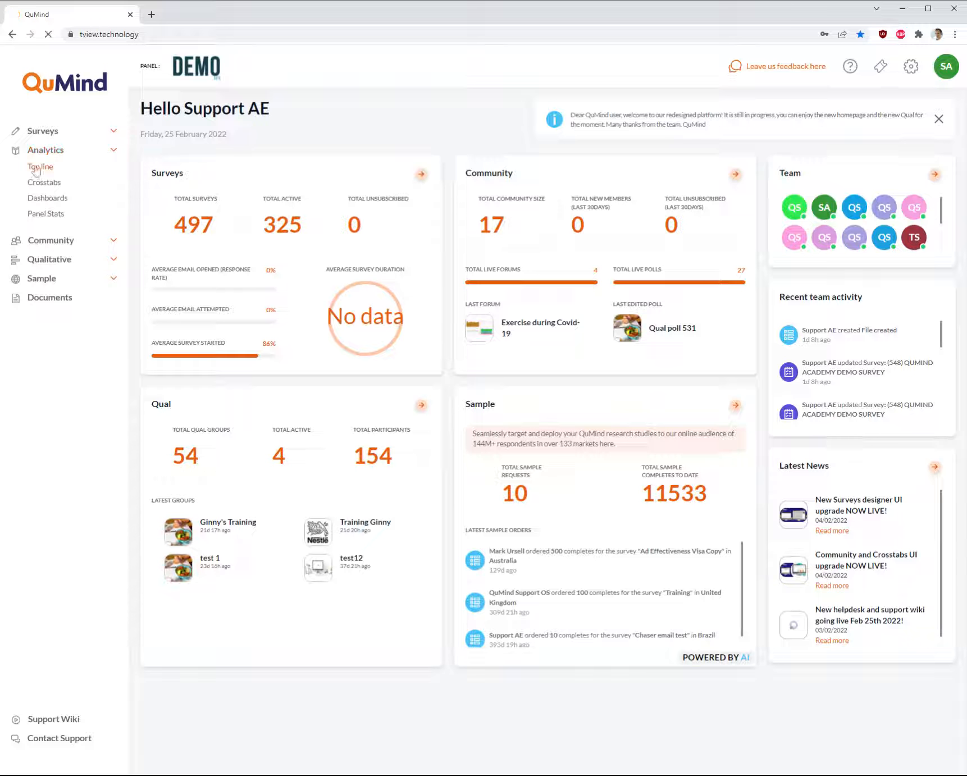
click(39, 167)
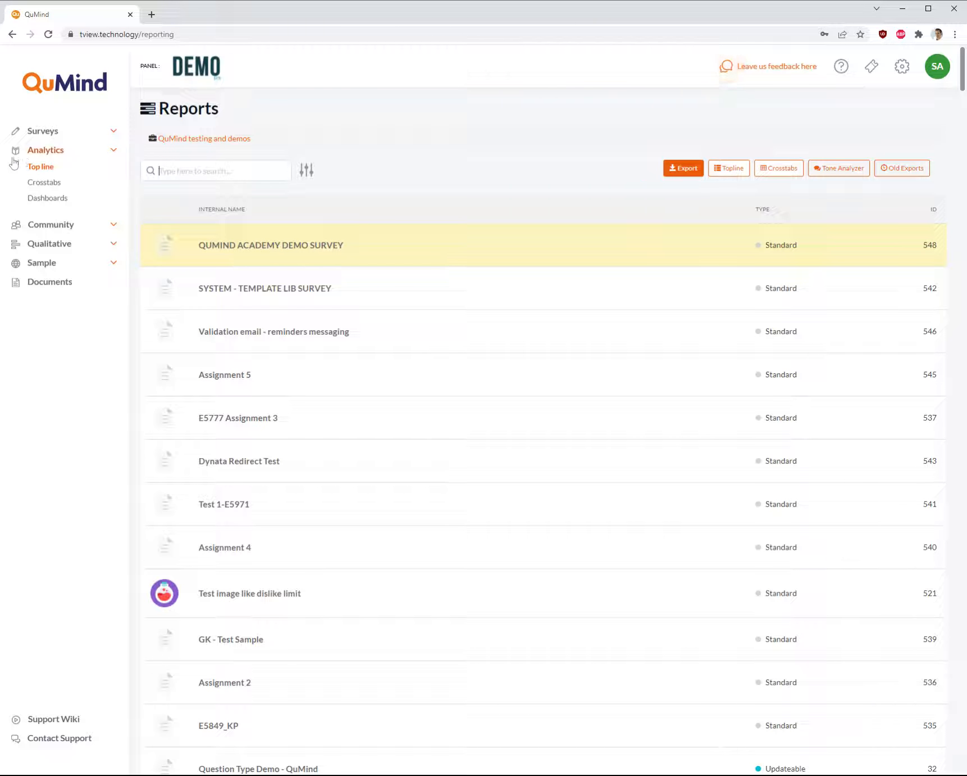
Filter the Reports list with the search term "dummy" down to three surveys.
text(dummy)
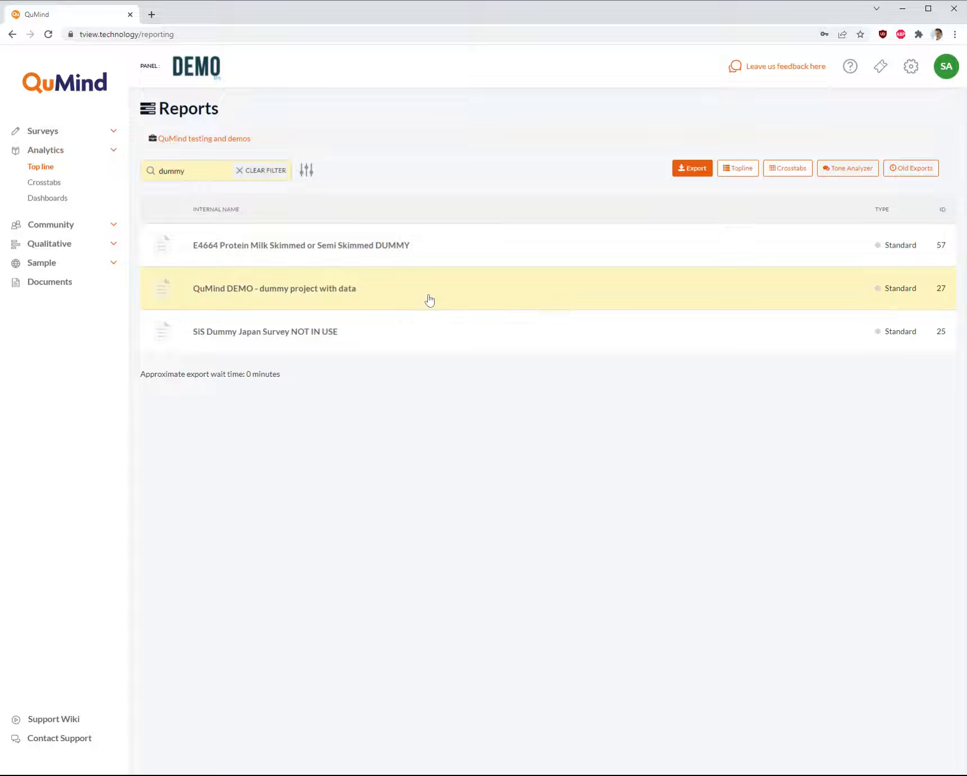
mouse_move(405, 293)
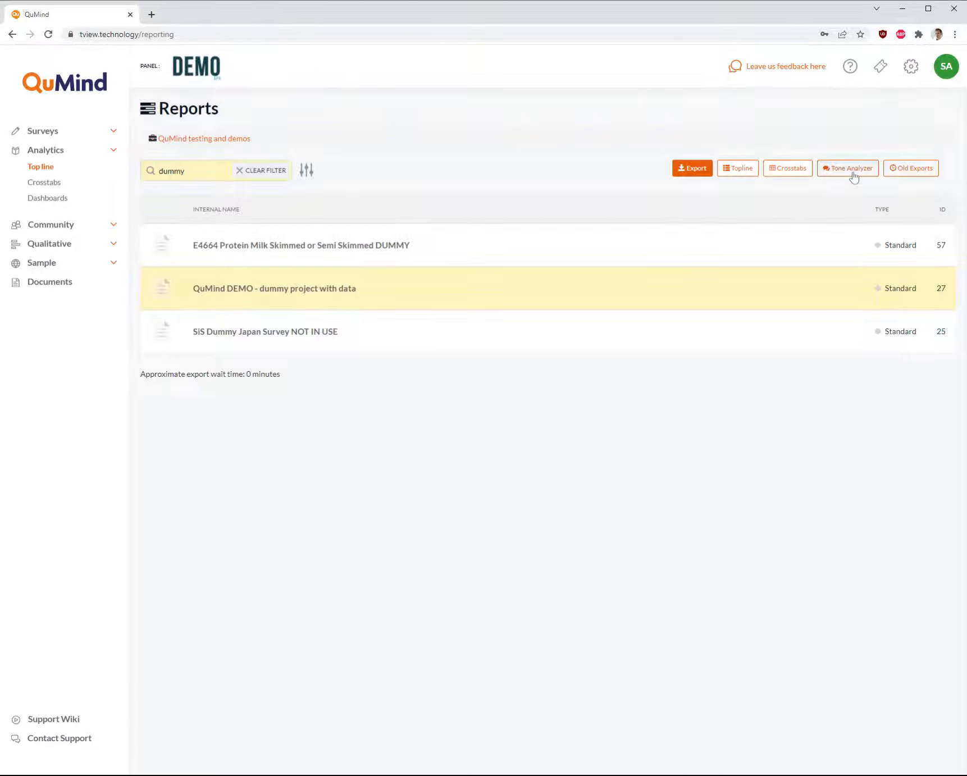
Launch Tone Analyzer on the dummy project with data to list its open-ended questions.
click(848, 168)
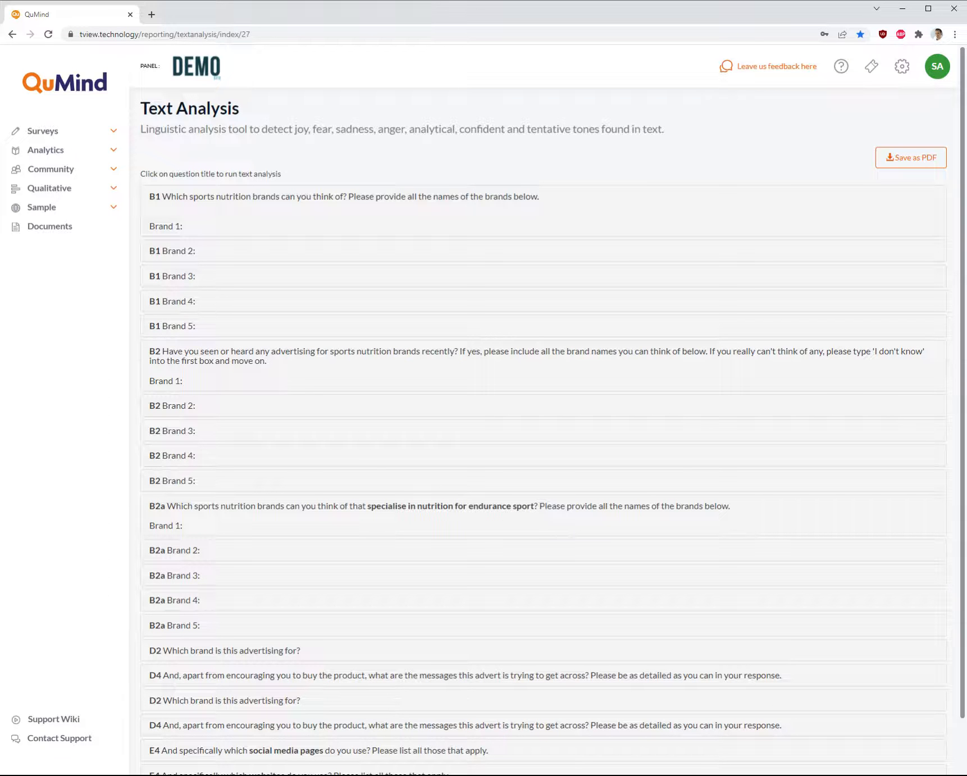
scroll(down, 3)
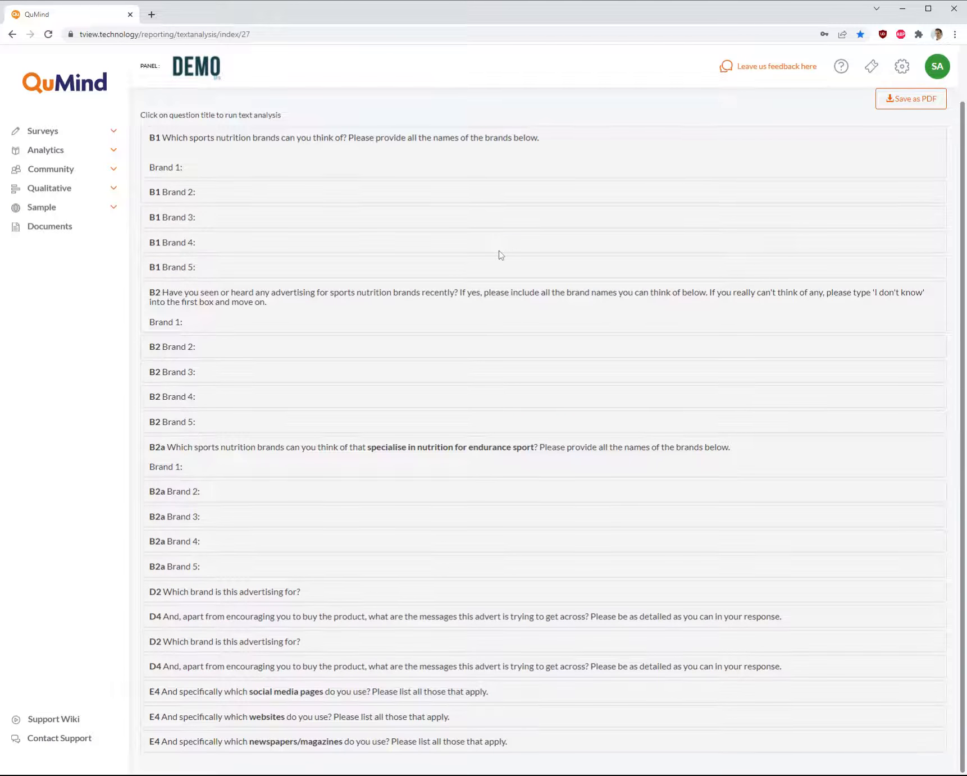
Run text analysis on the D4 advertising-messages question and view its joy-led tone breakdown.
click(462, 616)
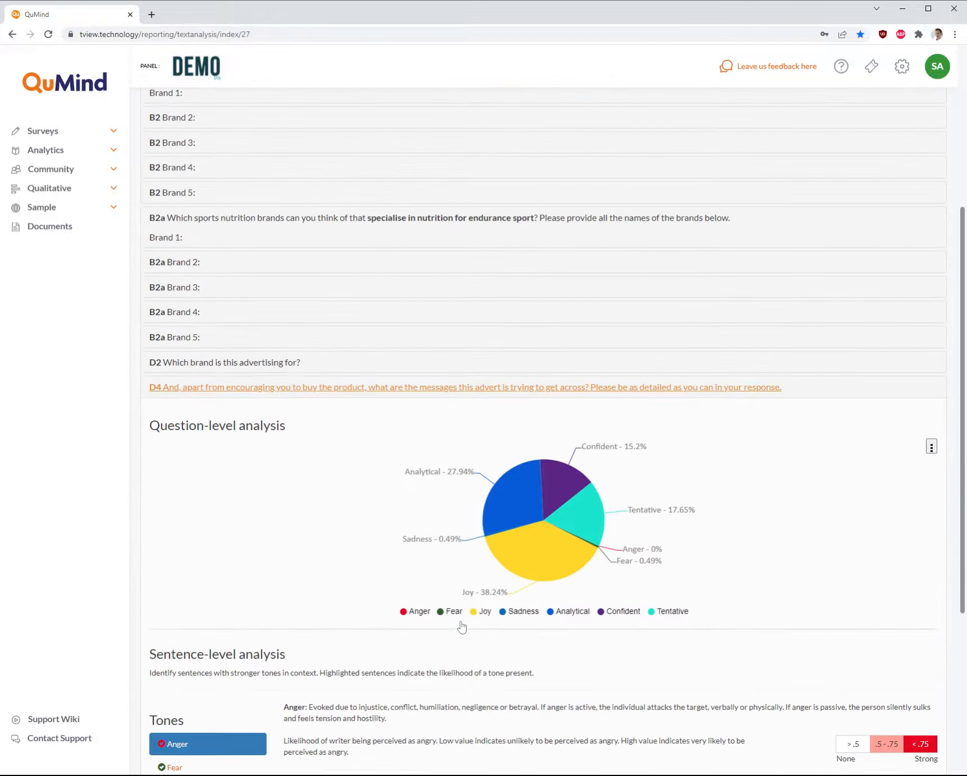
scroll(down, 3)
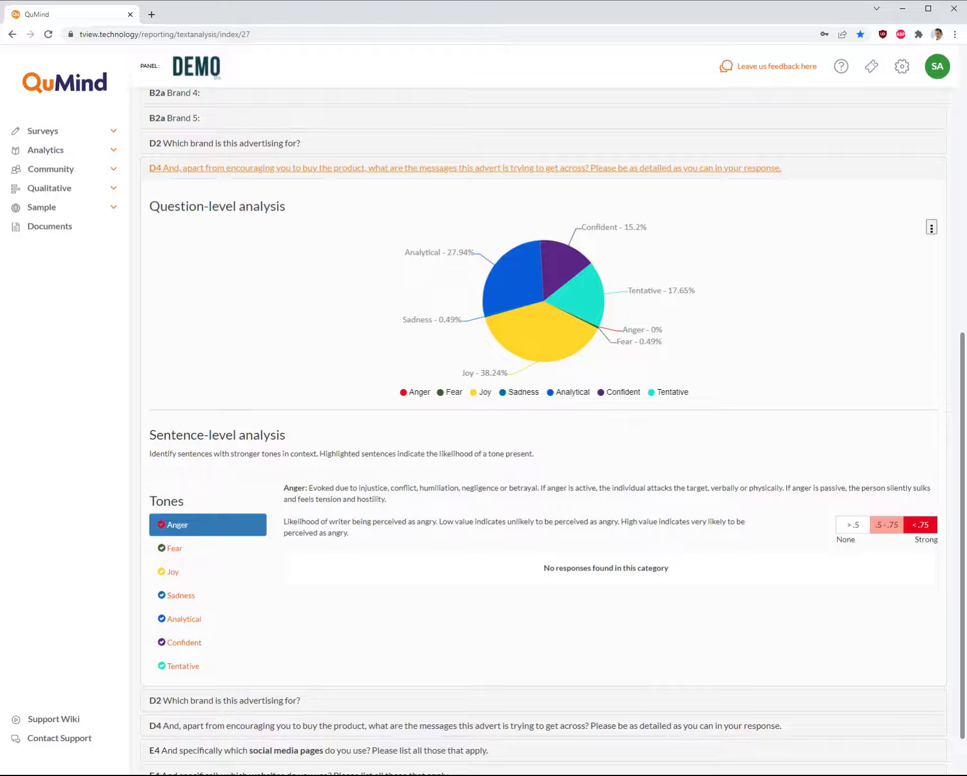
mouse_move(507, 295)
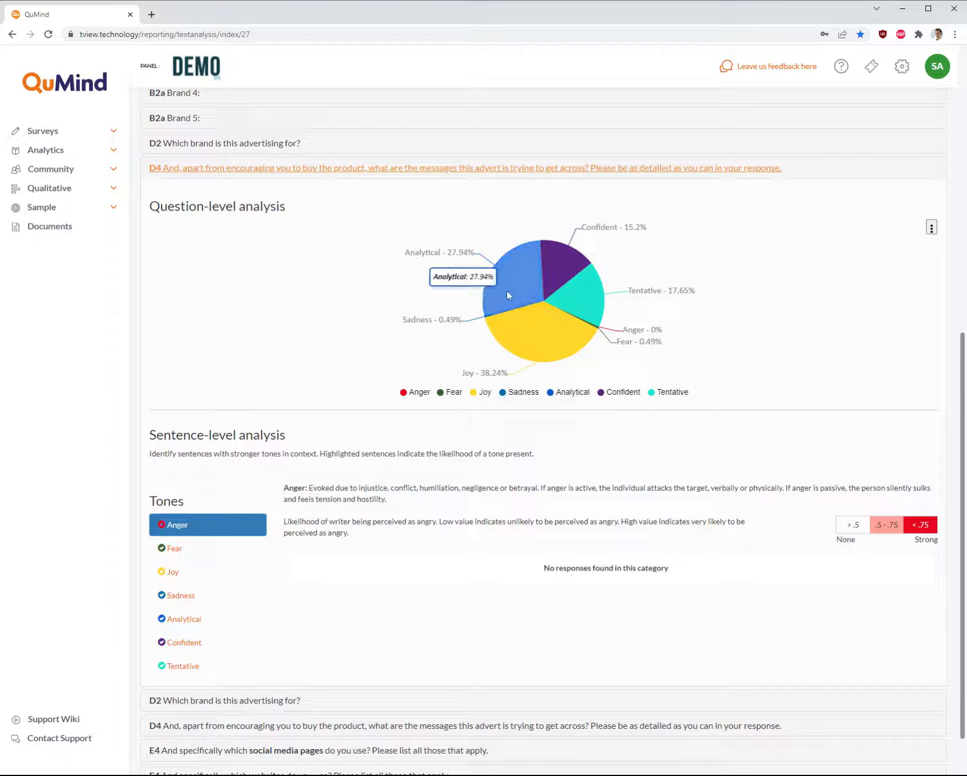
mouse_move(685, 420)
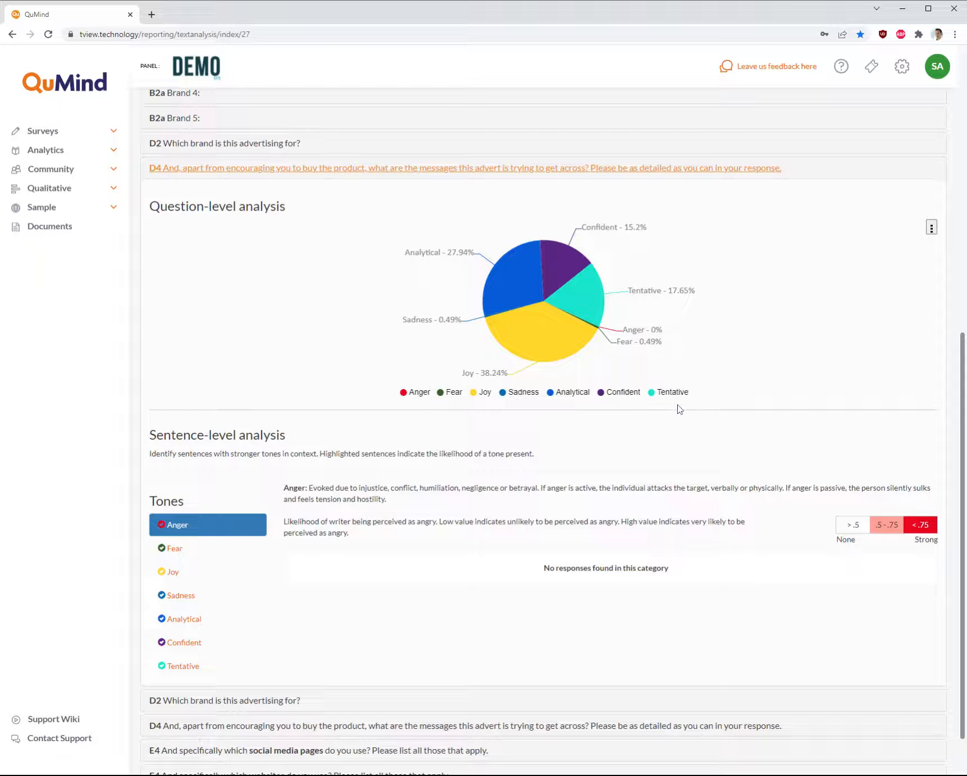
mouse_move(481, 410)
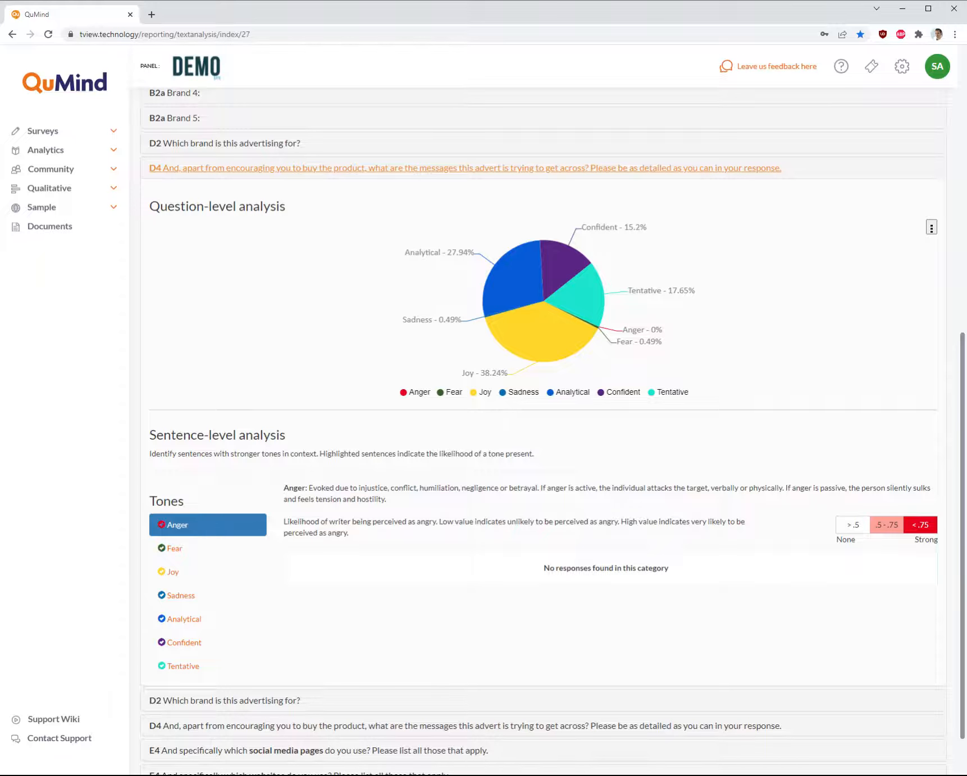
scroll(down, 3)
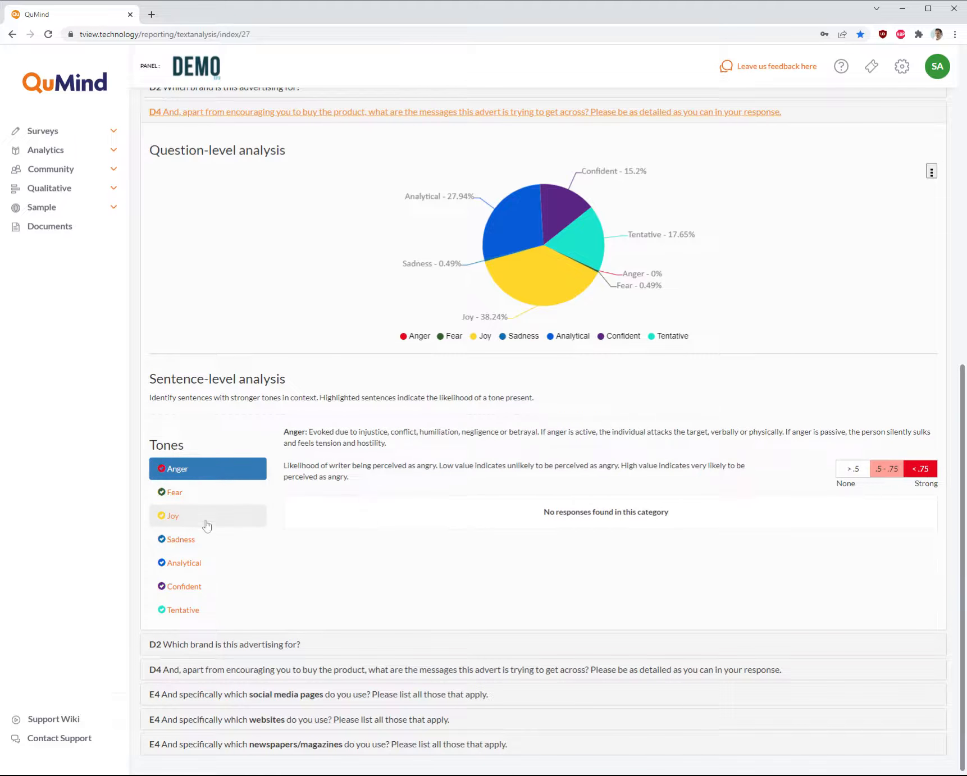
Filter D4 sentences by Fear, then by Joy, in the sentence-level tone list.
click(173, 515)
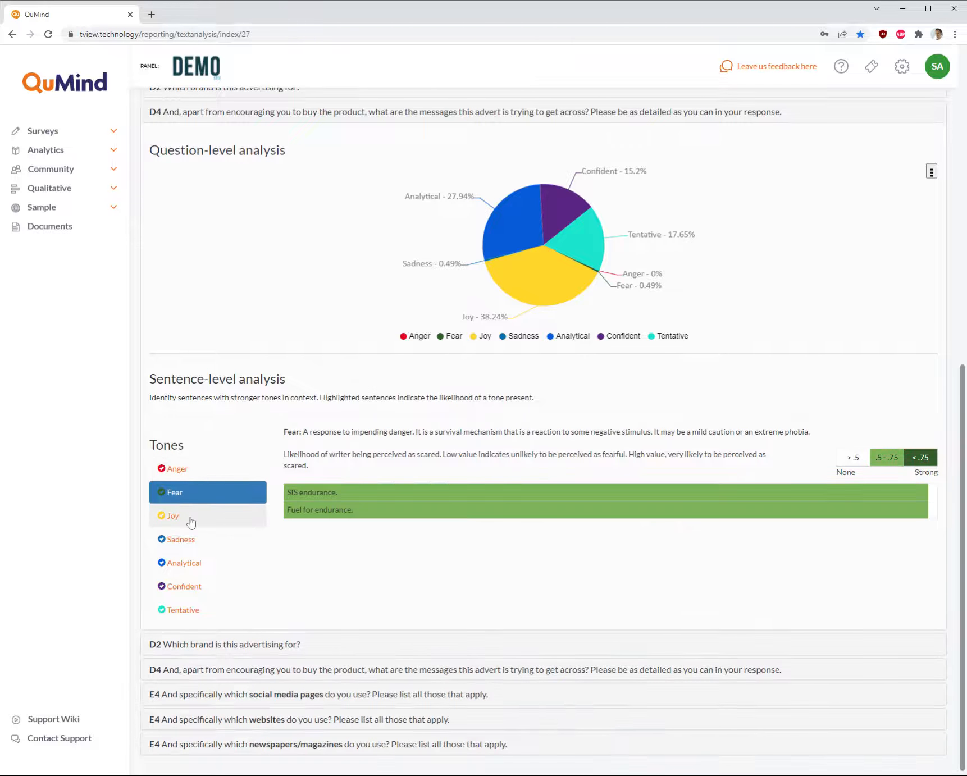
click(173, 515)
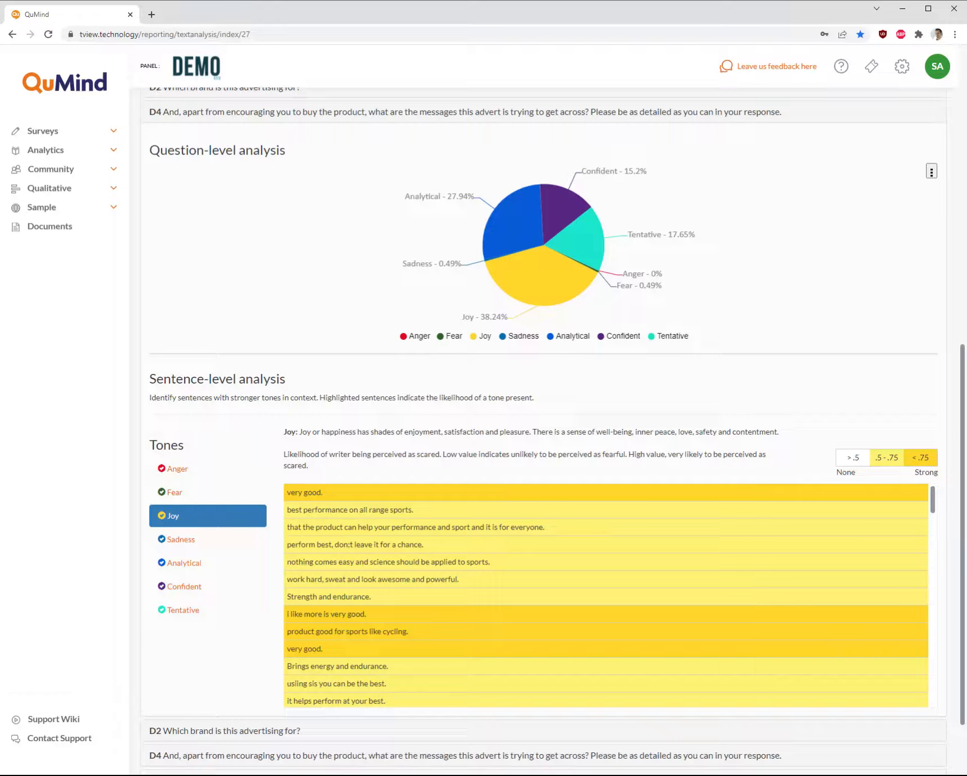
mouse_move(876, 474)
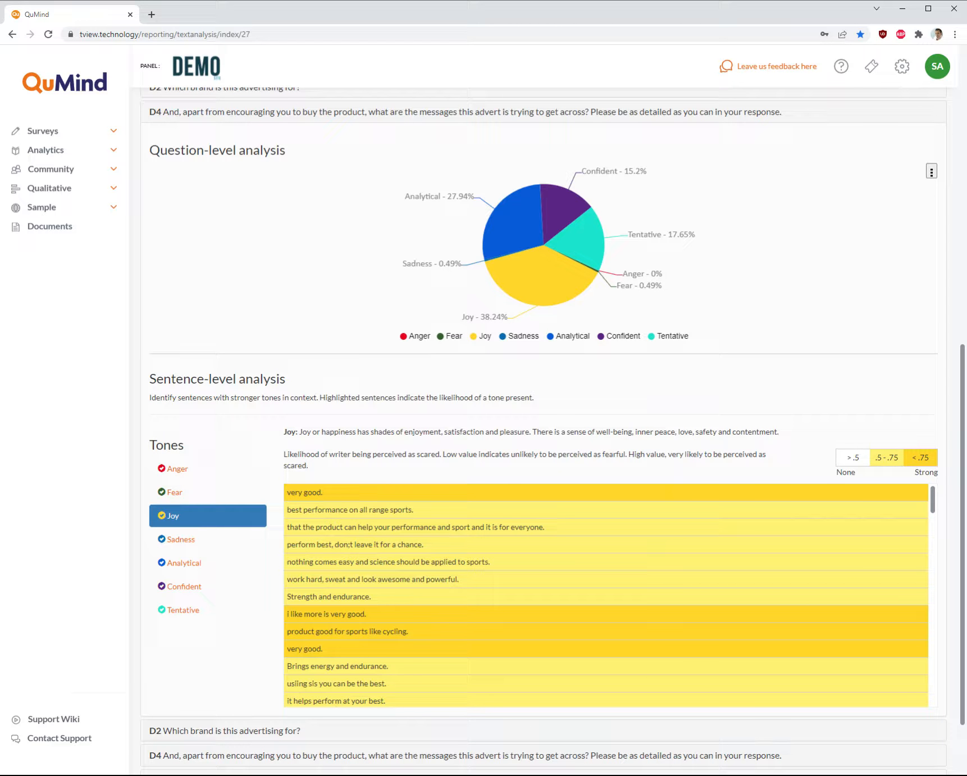
mouse_move(937, 166)
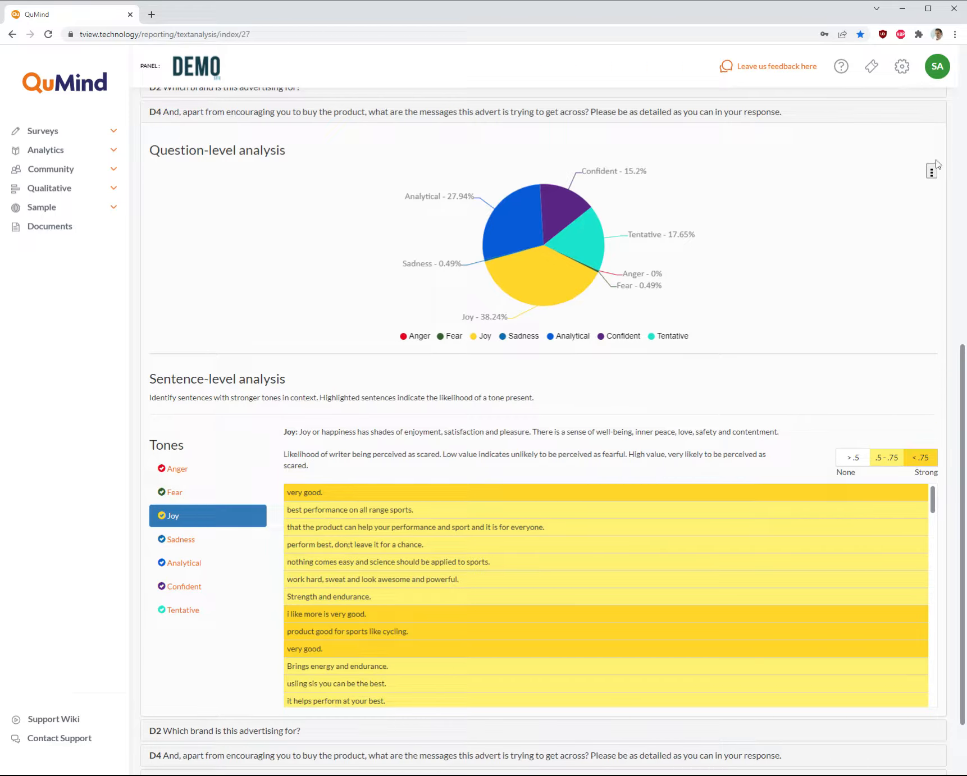
click(931, 170)
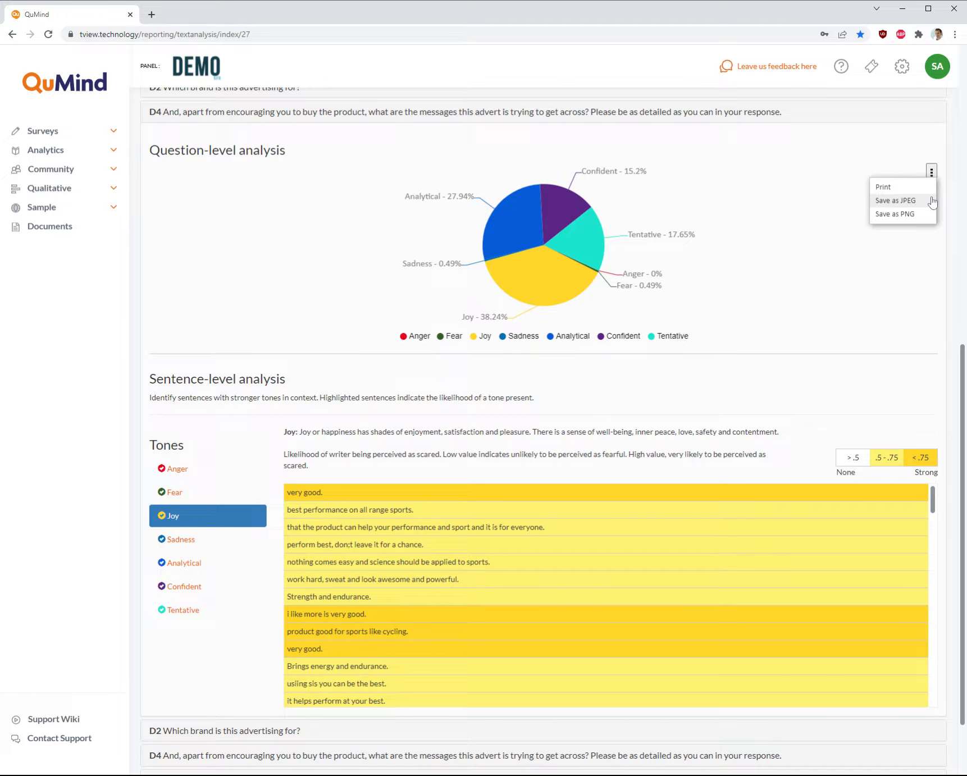
mouse_move(913, 210)
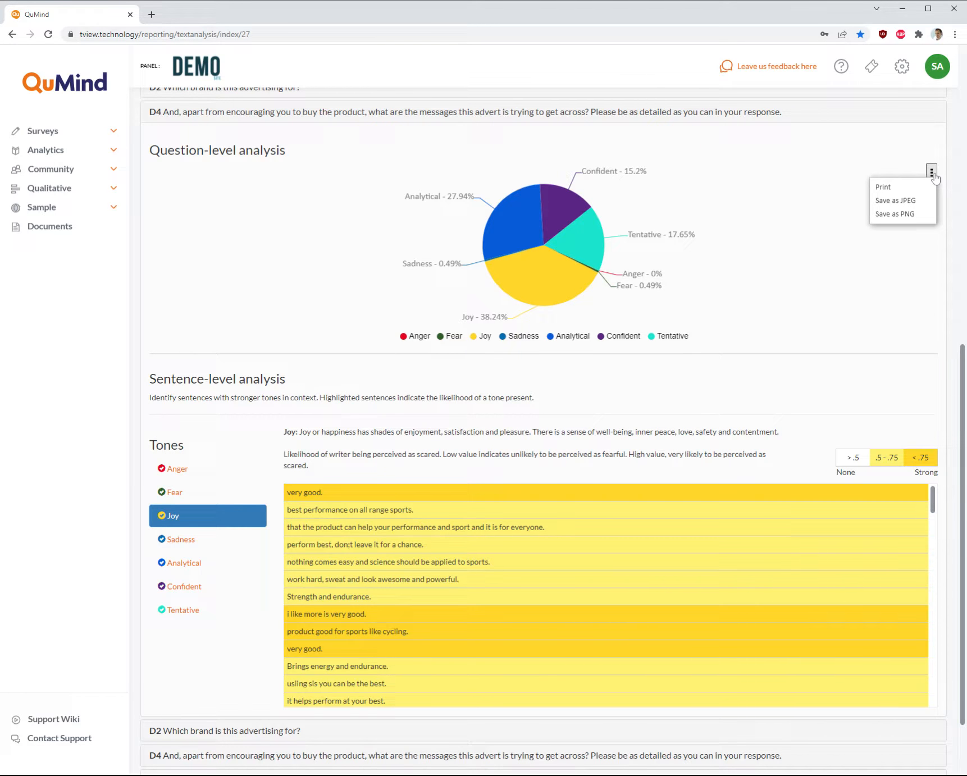
click(908, 326)
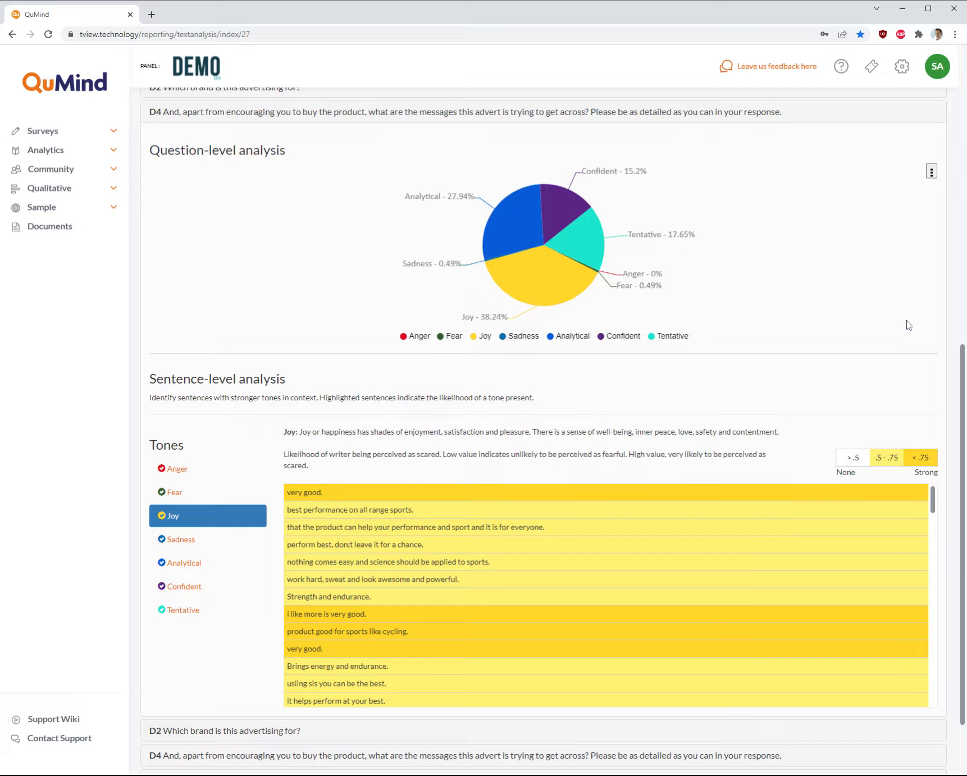